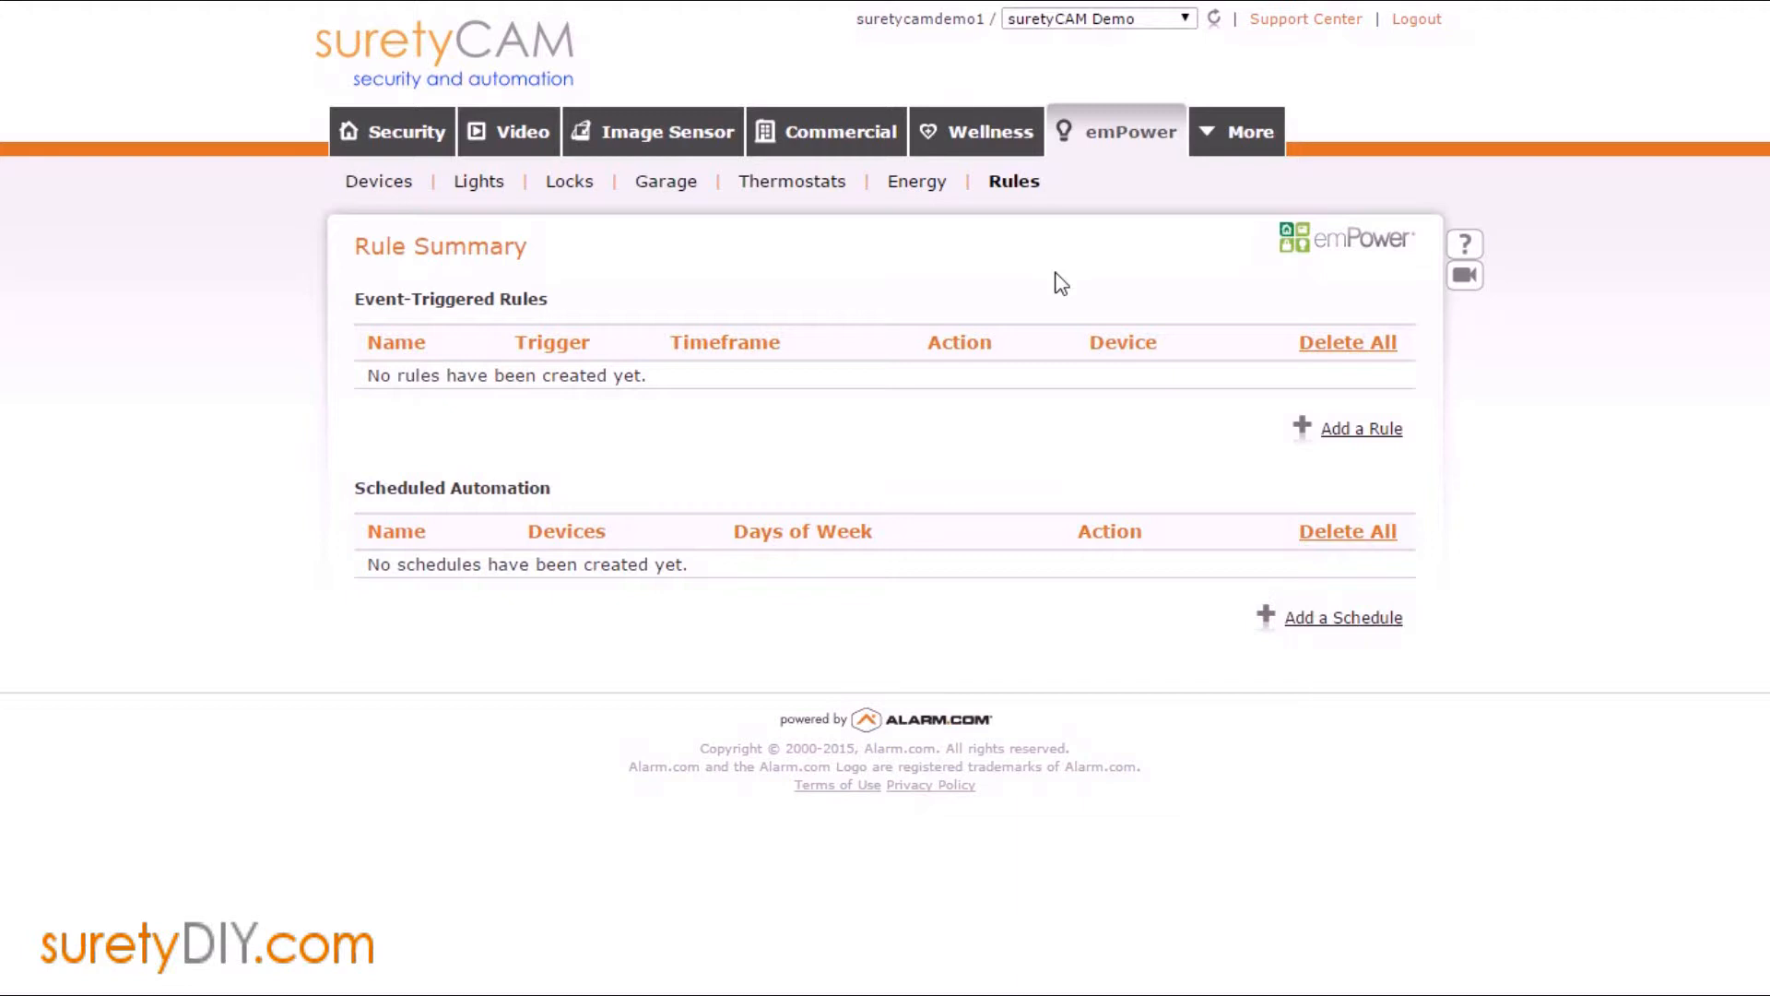
Start a new event-triggered rule and name it 'Living Room Lights'.
{"action": "left_click", "coordinate": [1360, 430]}
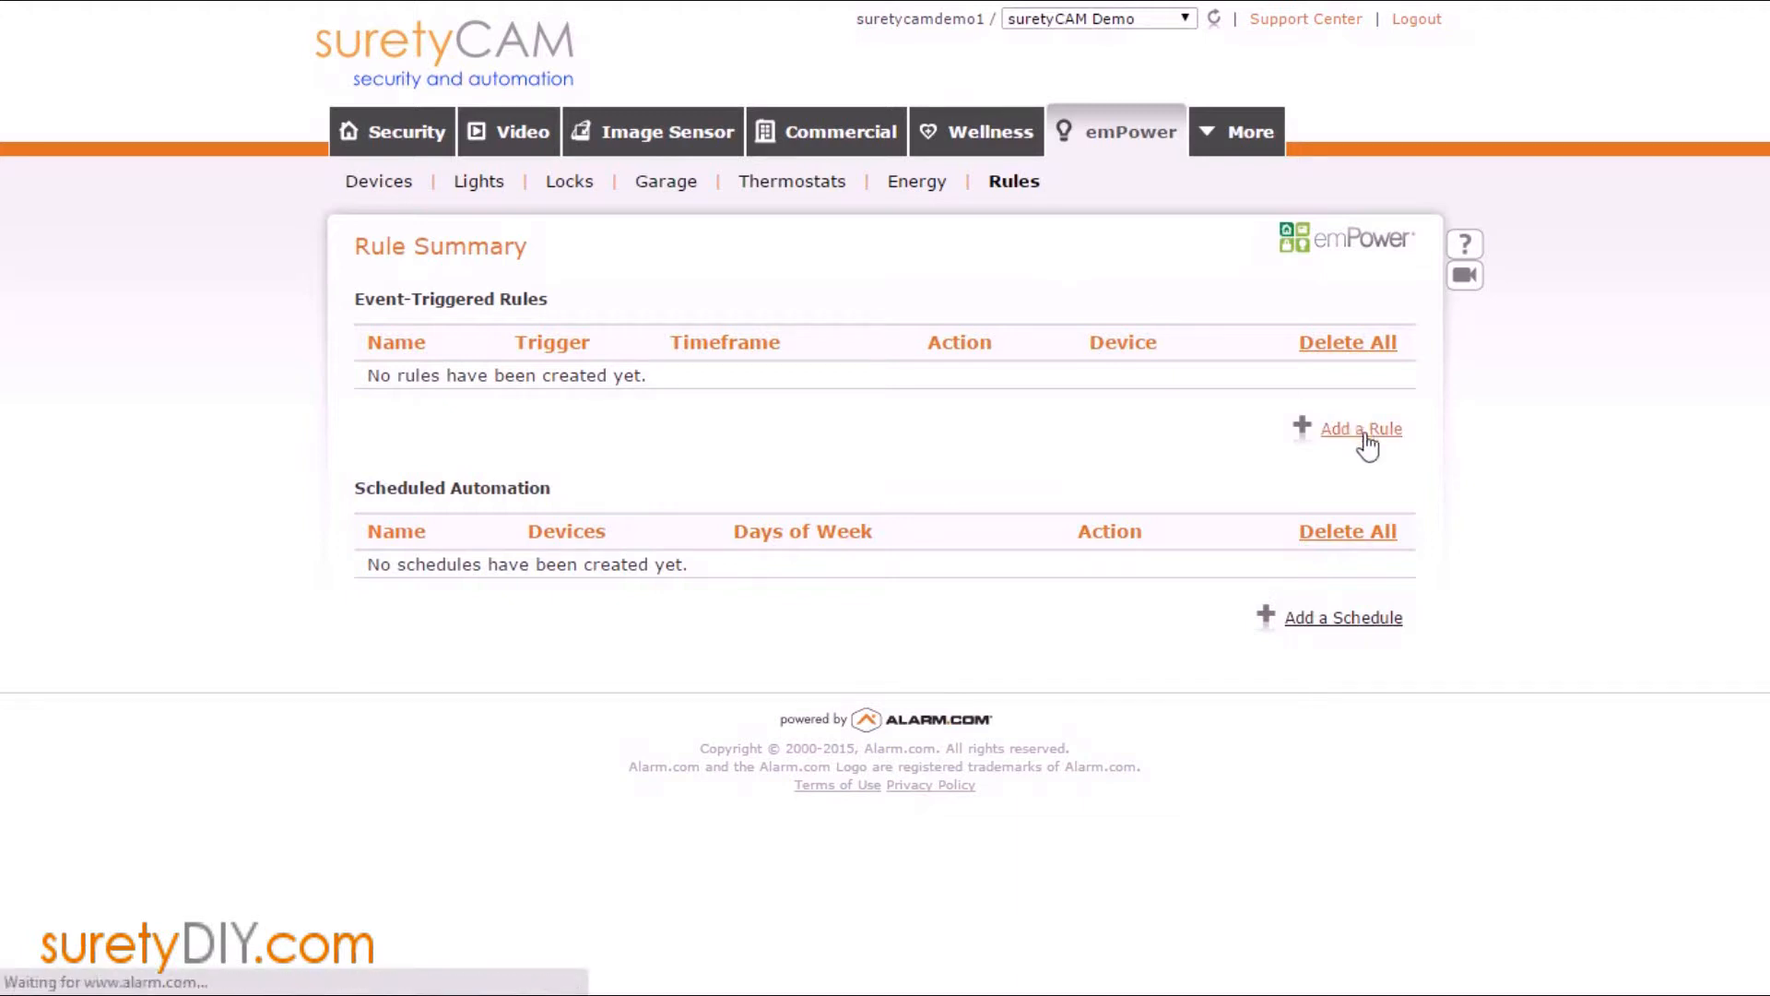
{"action": "left_click", "coordinate": [1361, 427]}
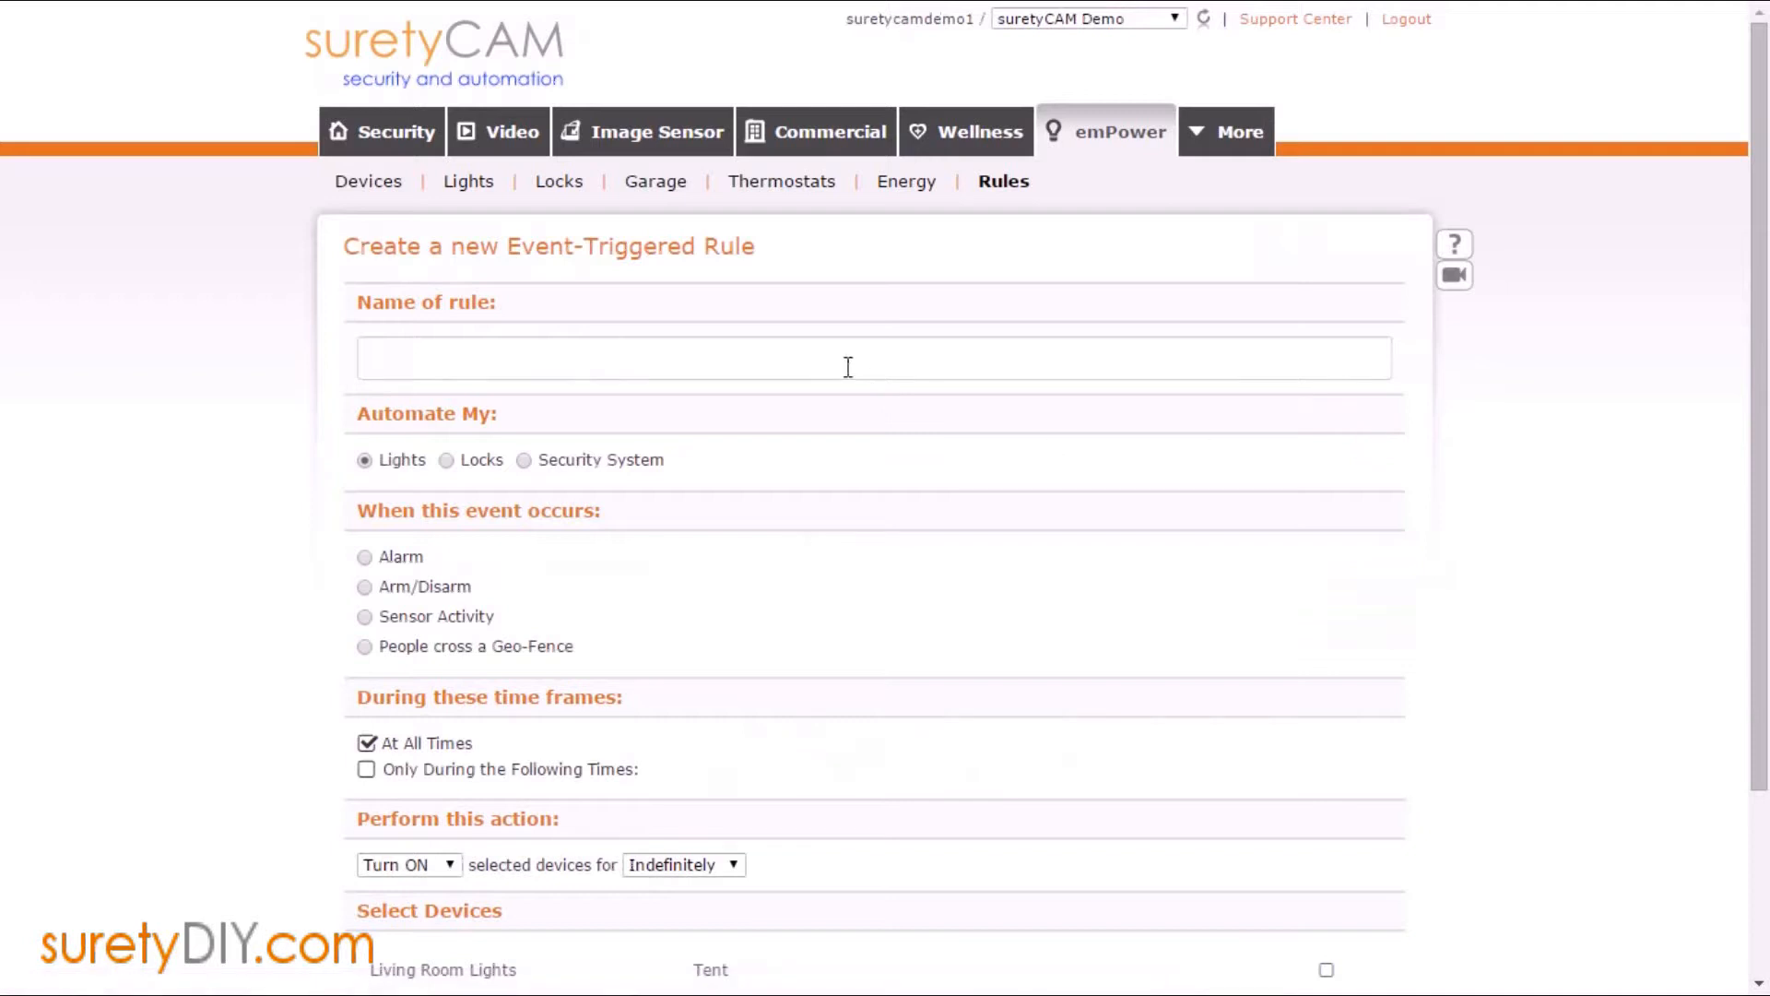
{"action": "left_click", "coordinate": [874, 358]}
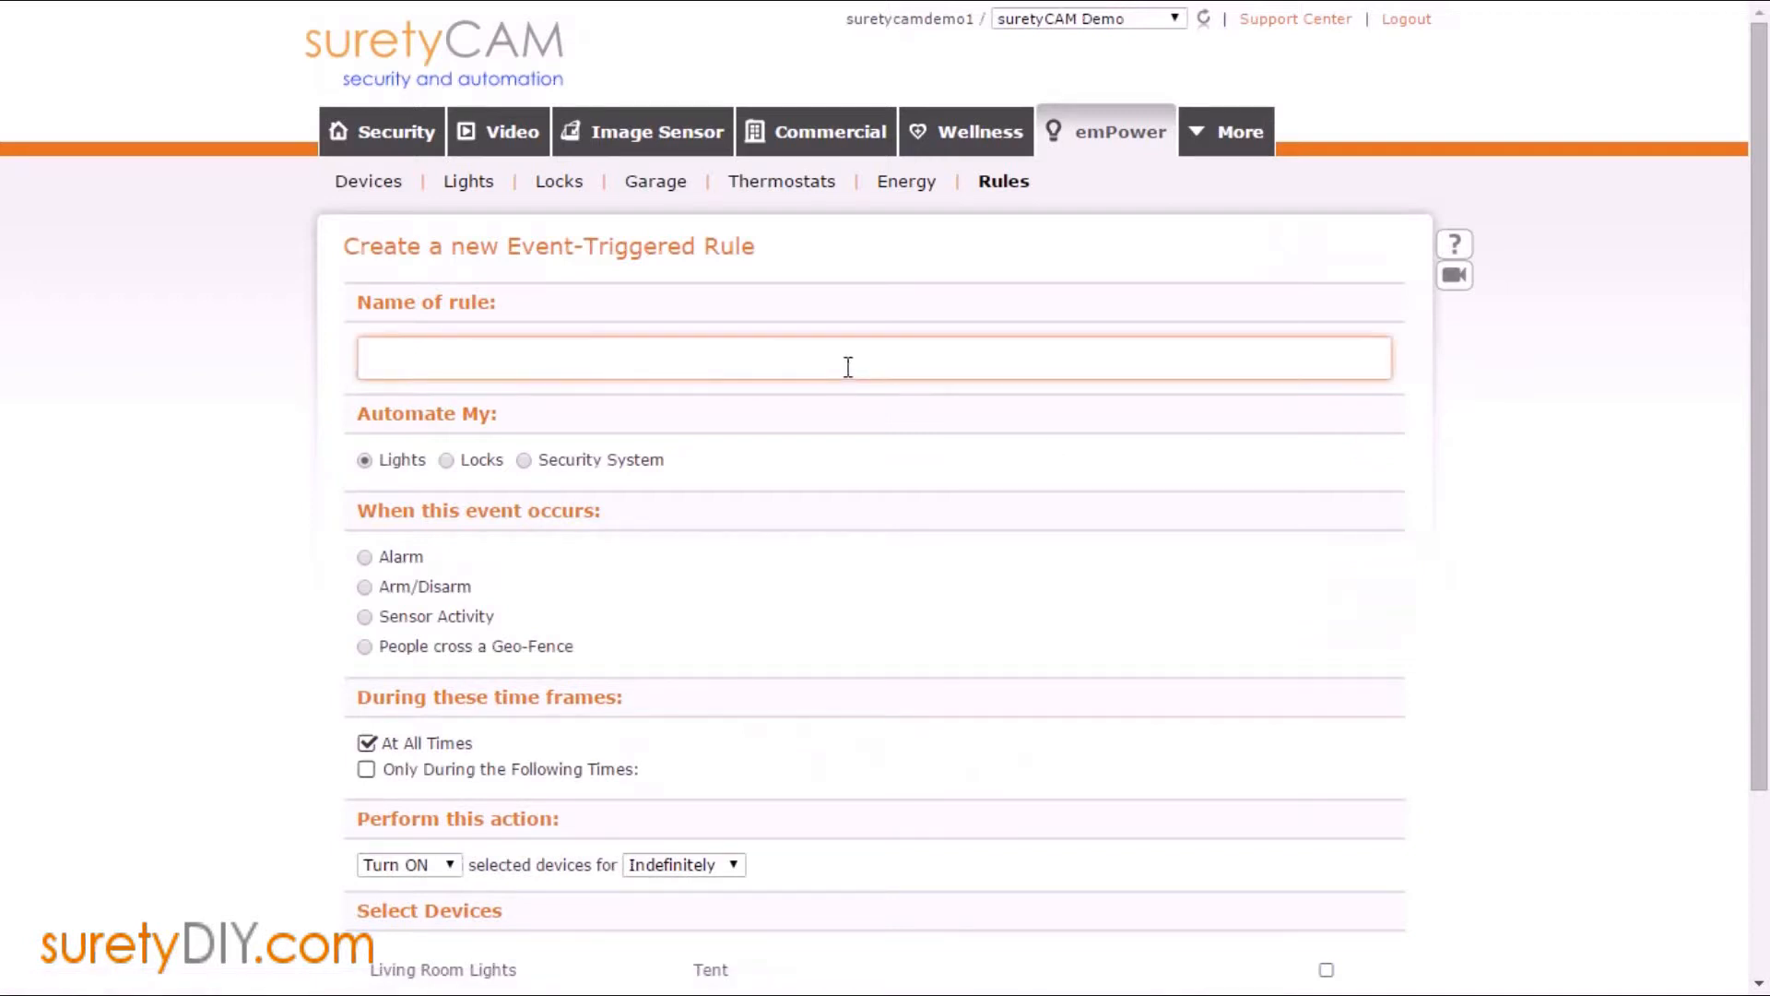
{"action": "type", "text": "Living Room Lights"}
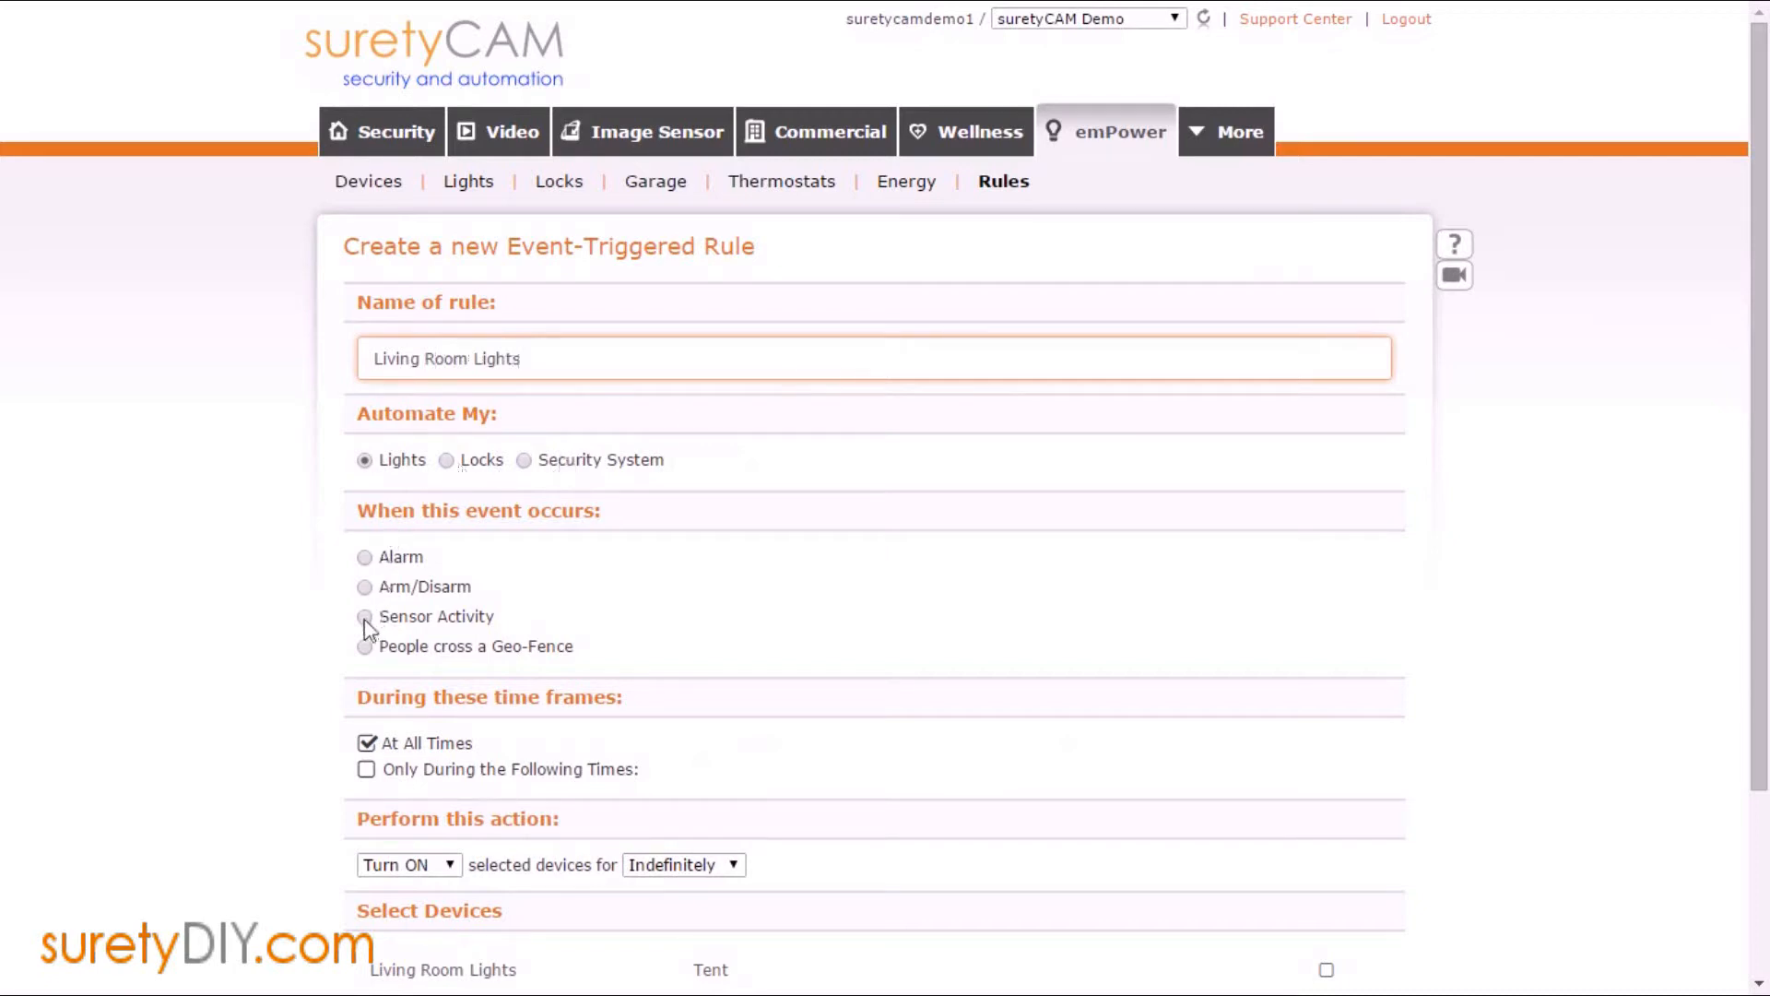
Trigger the rule on sensor activity from the Remote Switch sensor.
{"action": "left_click", "coordinate": [365, 616]}
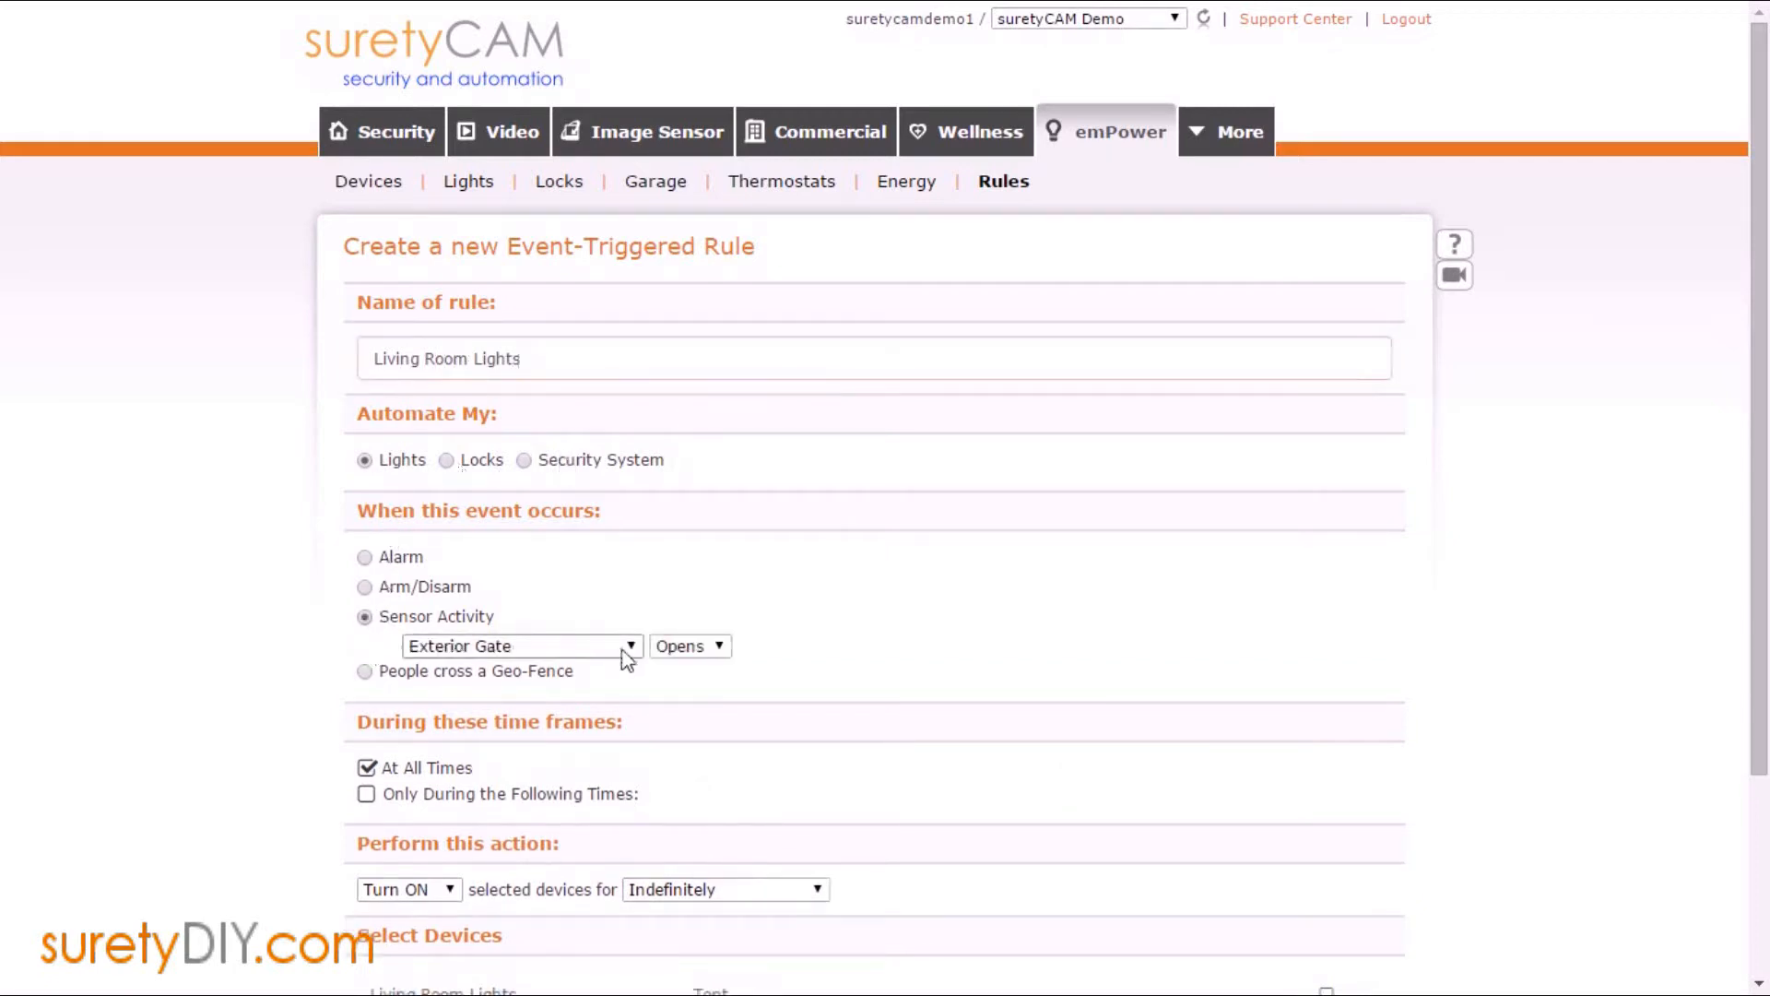
{"action": "left_click", "coordinate": [518, 645]}
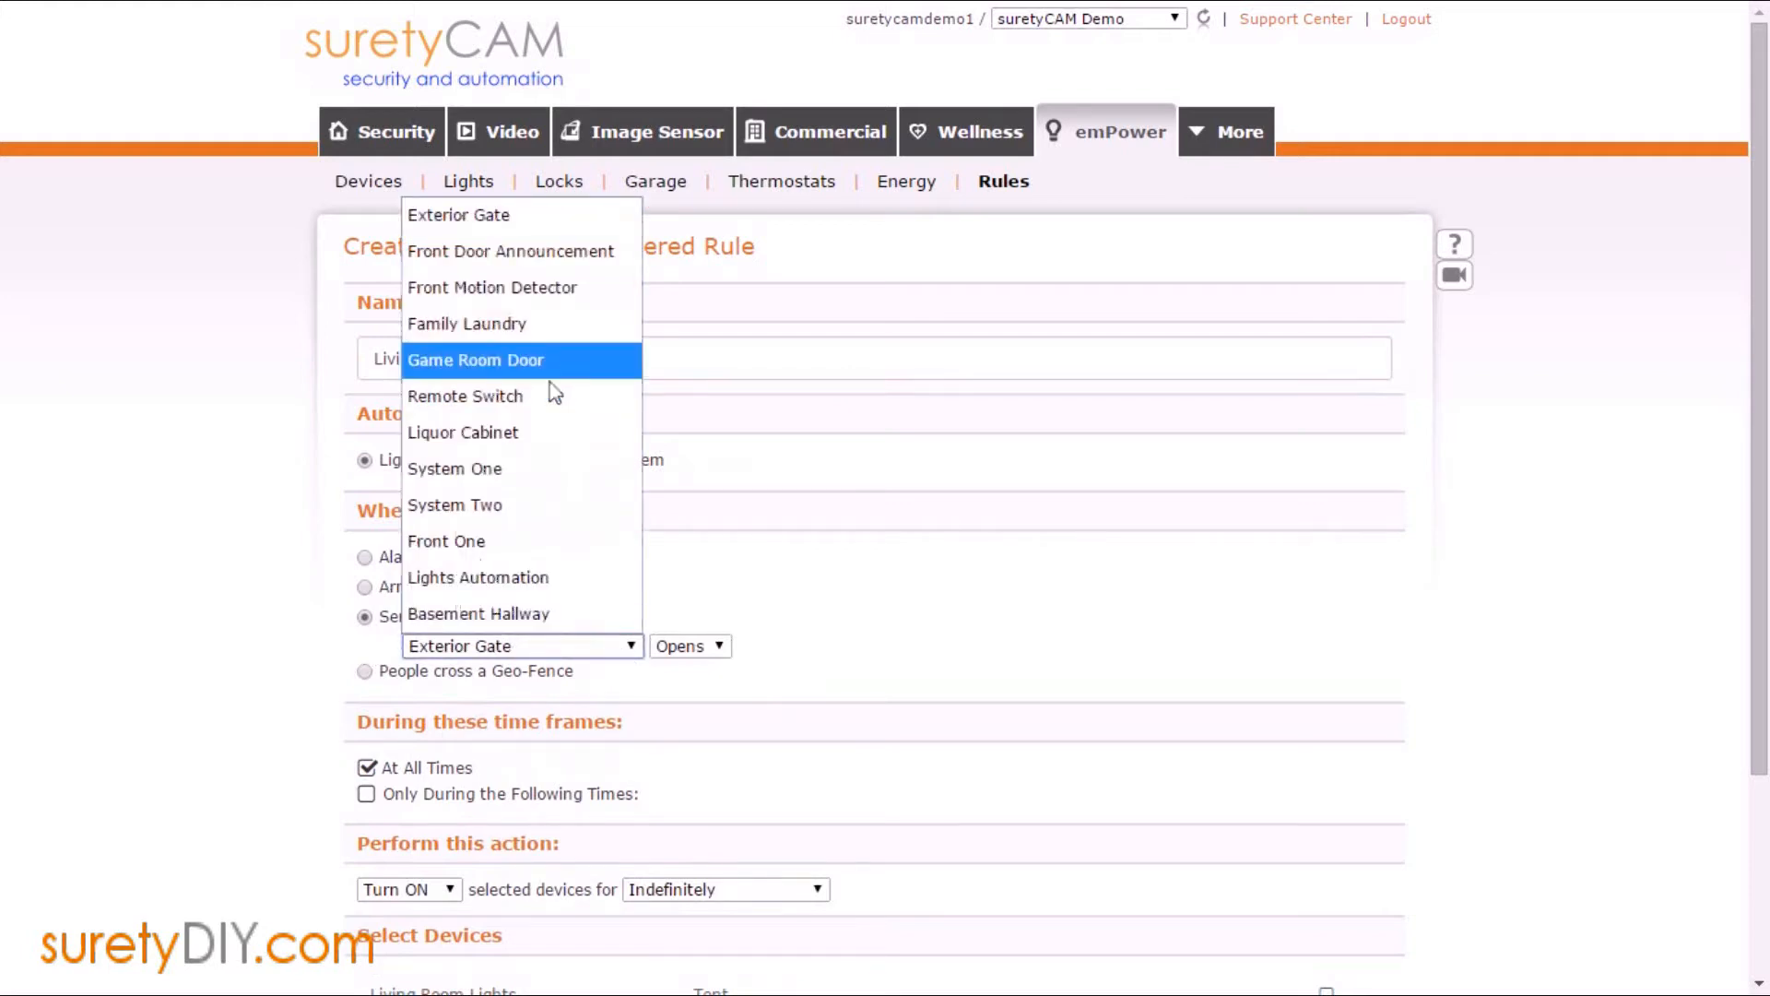
{"action": "left_click", "coordinate": [465, 395]}
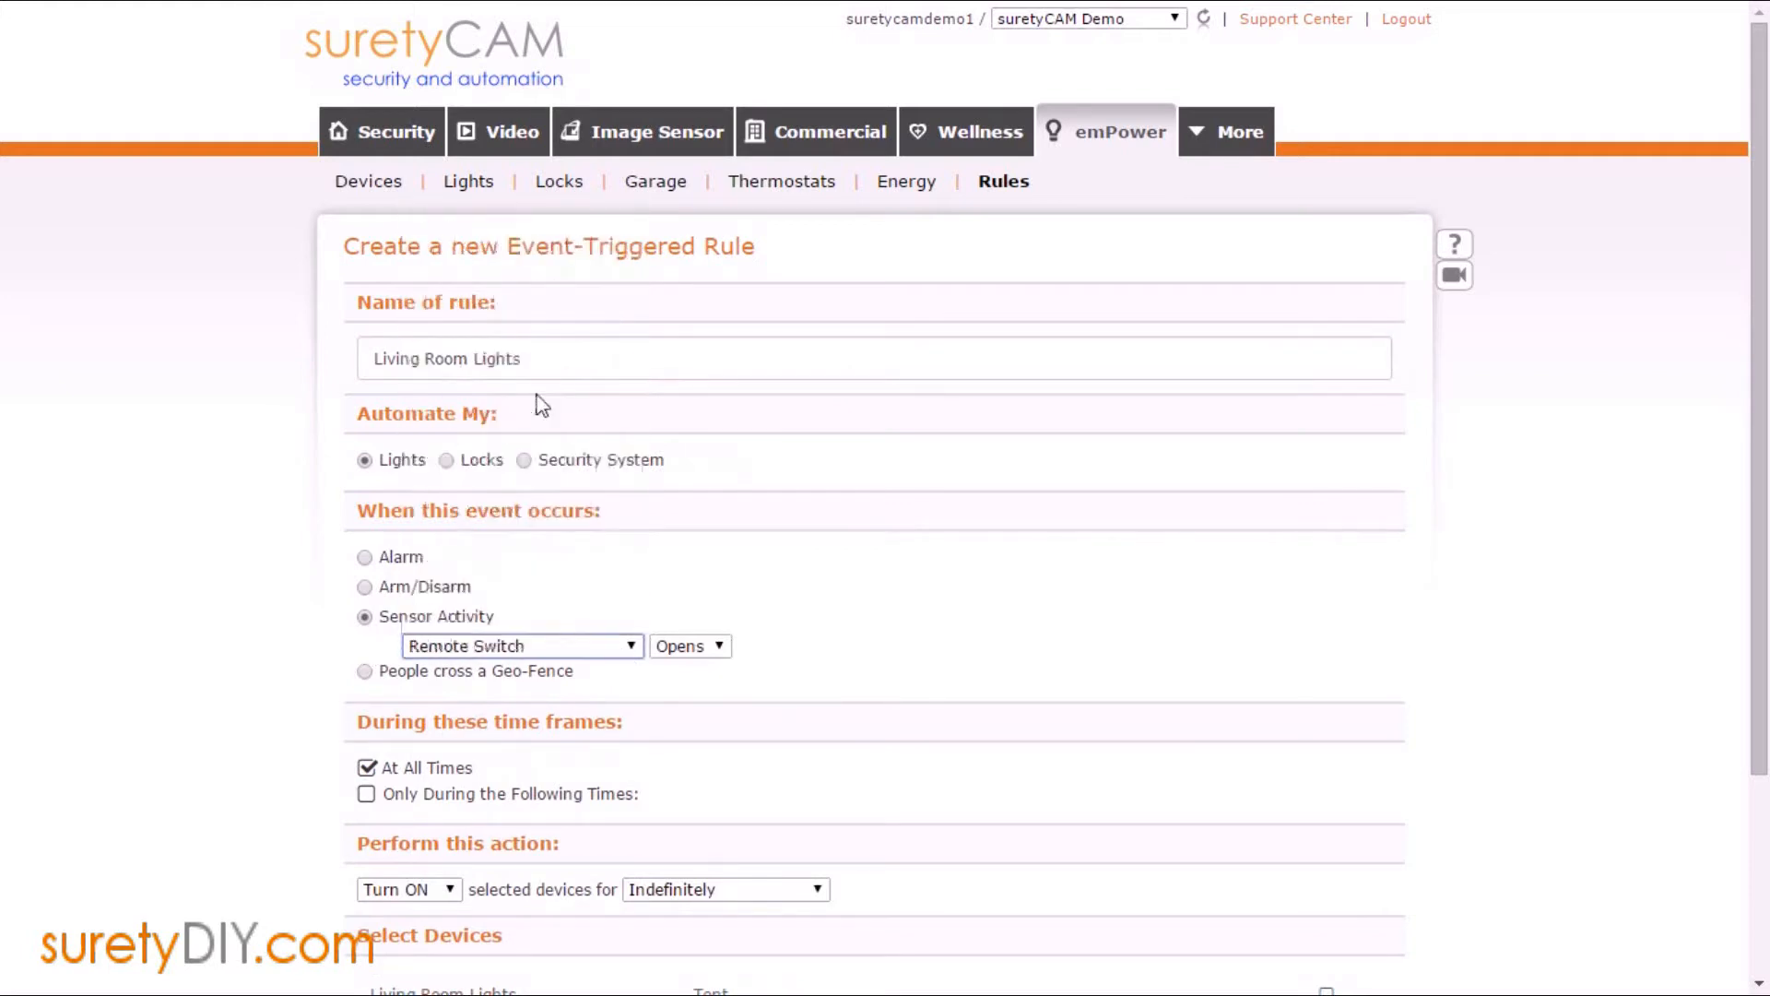
Set the lights to stay on 'Until the sensor closes'.
{"action": "scroll", "scroll_direction": "down", "scroll_amount": 3}
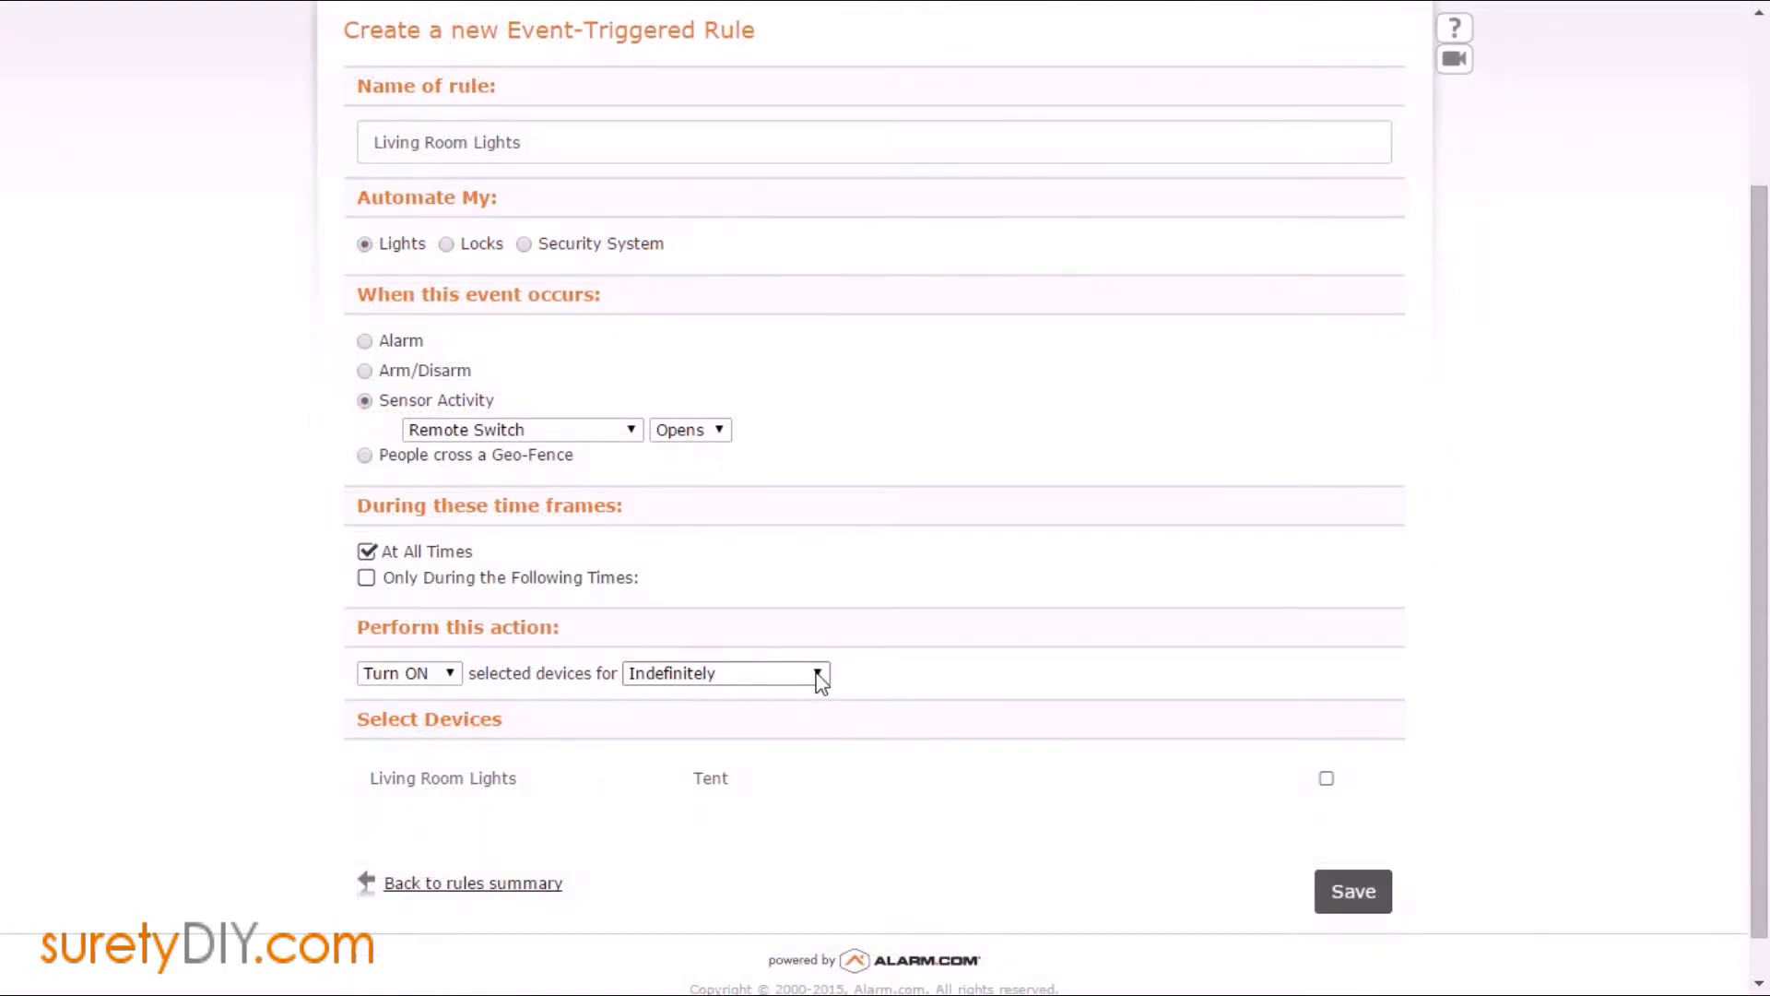
{"action": "left_click", "coordinate": [722, 673]}
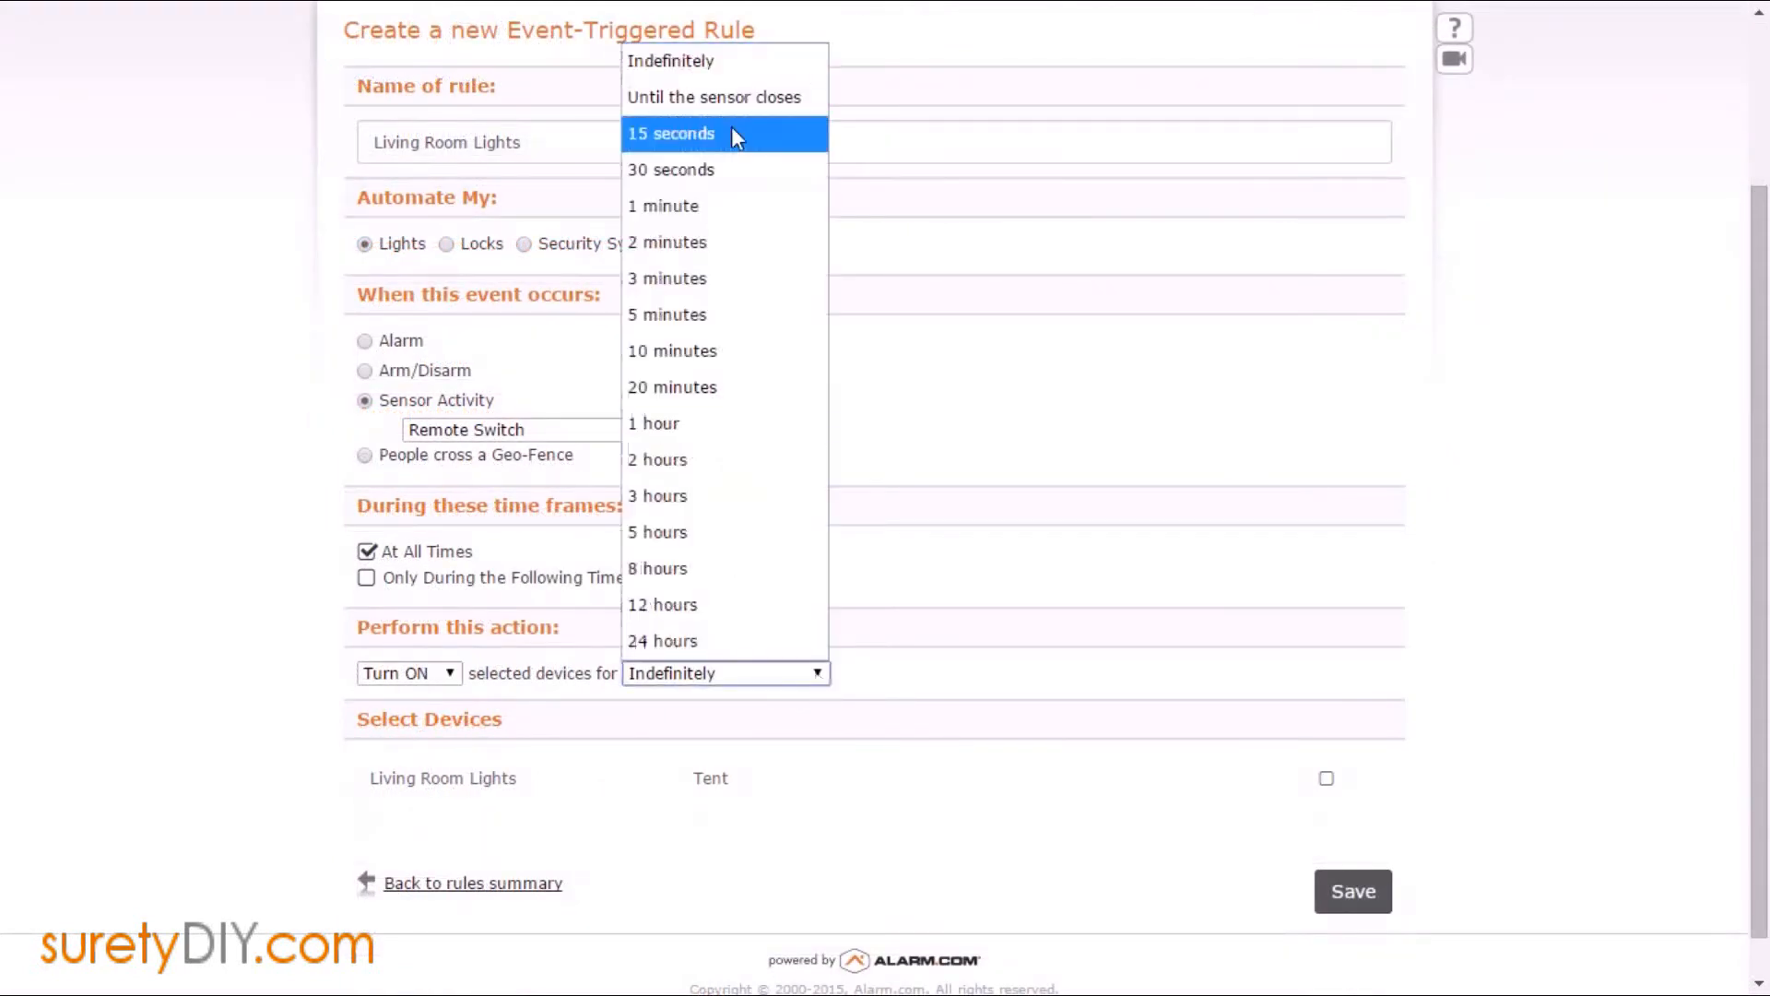
{"action": "mouse_move", "coordinate": [713, 98]}
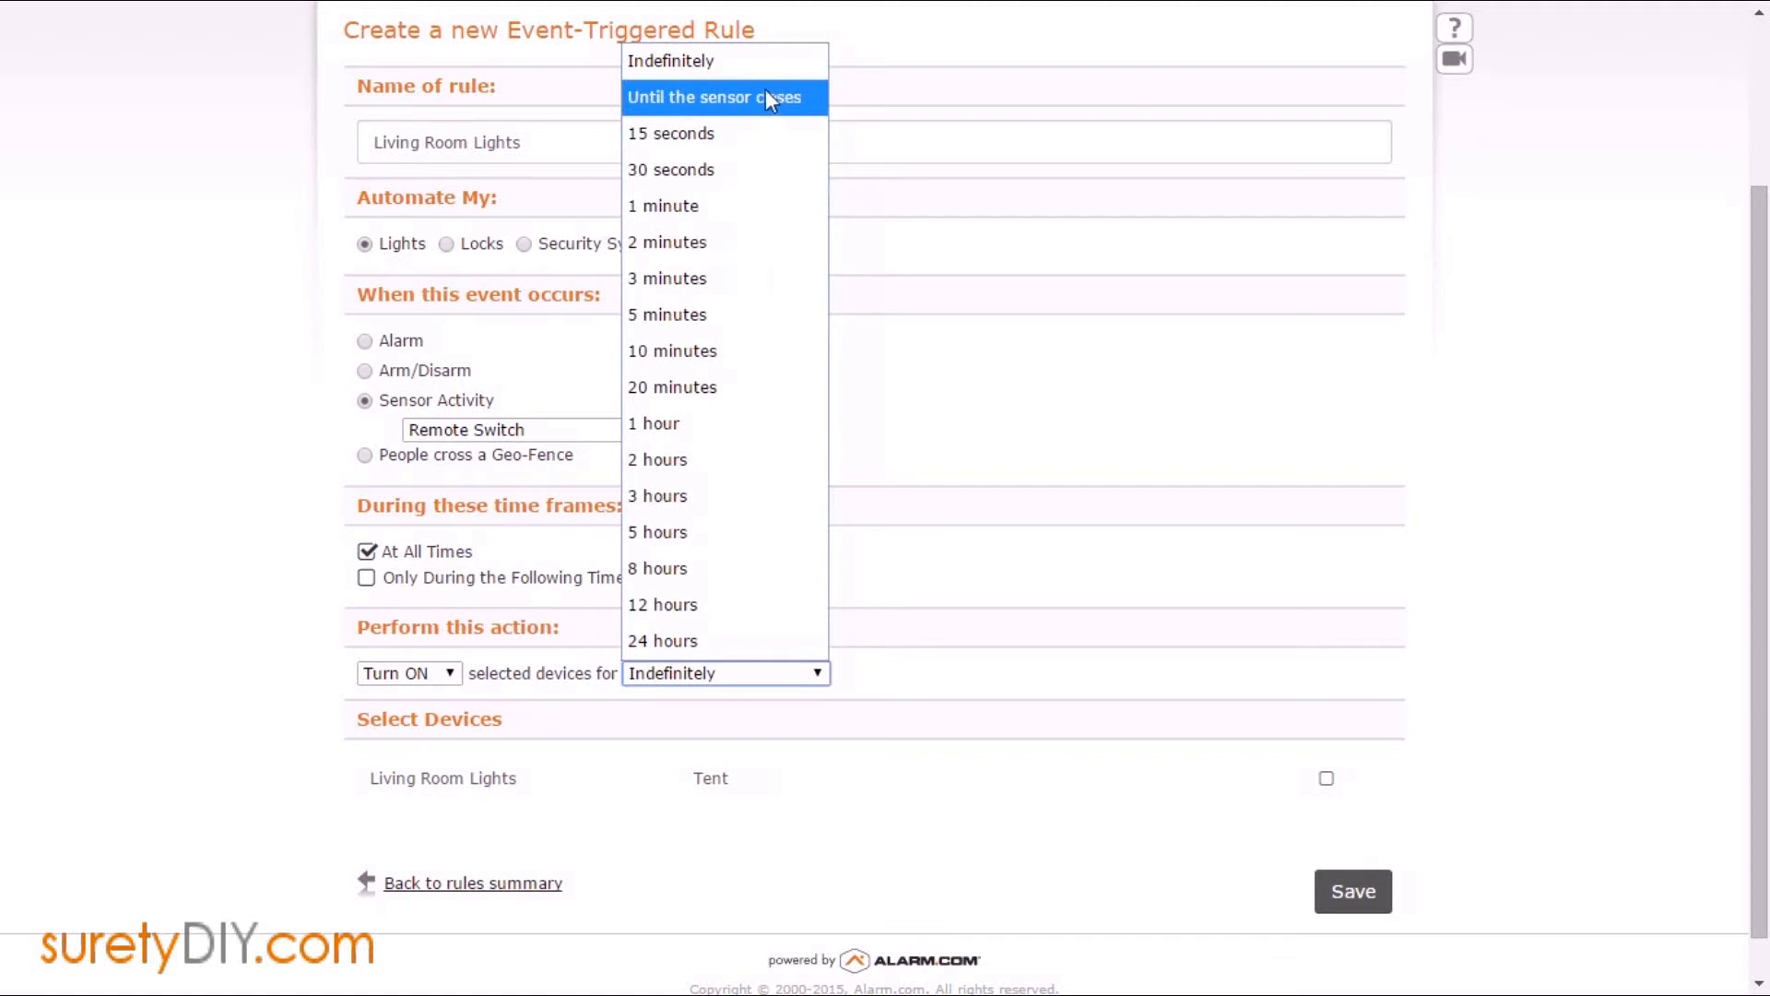
{"action": "left_click", "coordinate": [718, 96]}
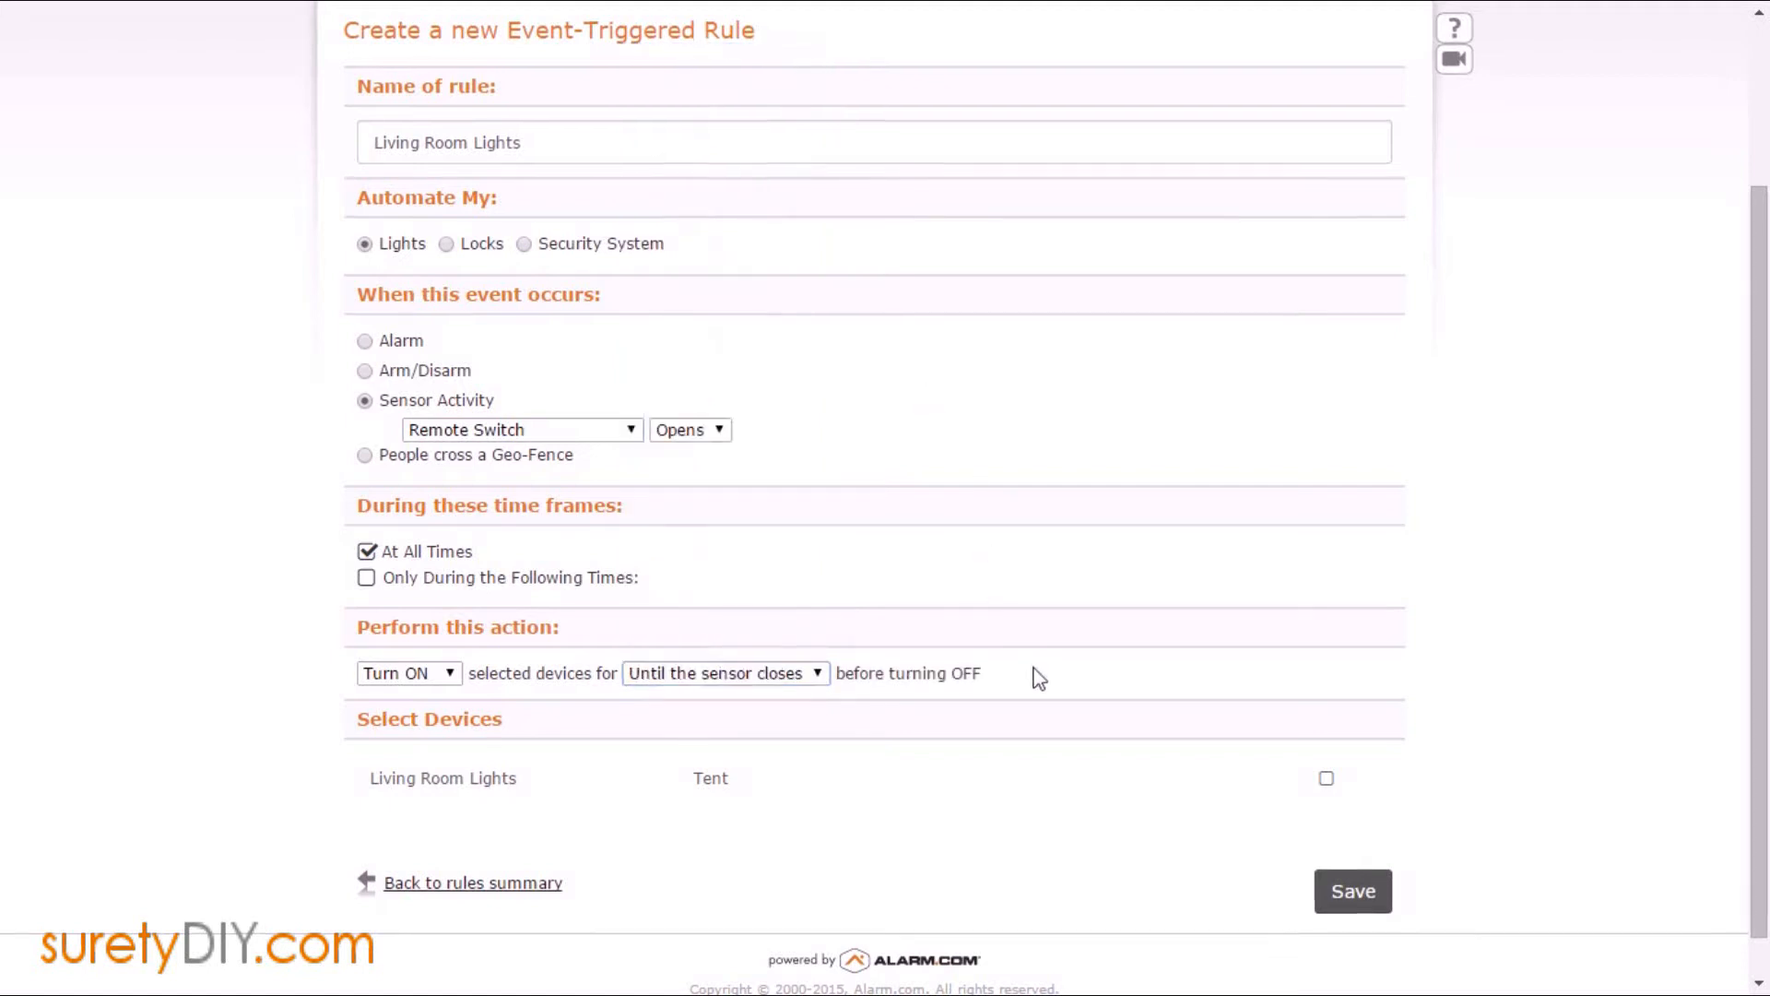
Target the Living Room Lights device and save the rule to the Rule Summary.
{"action": "left_click", "coordinate": [1326, 778]}
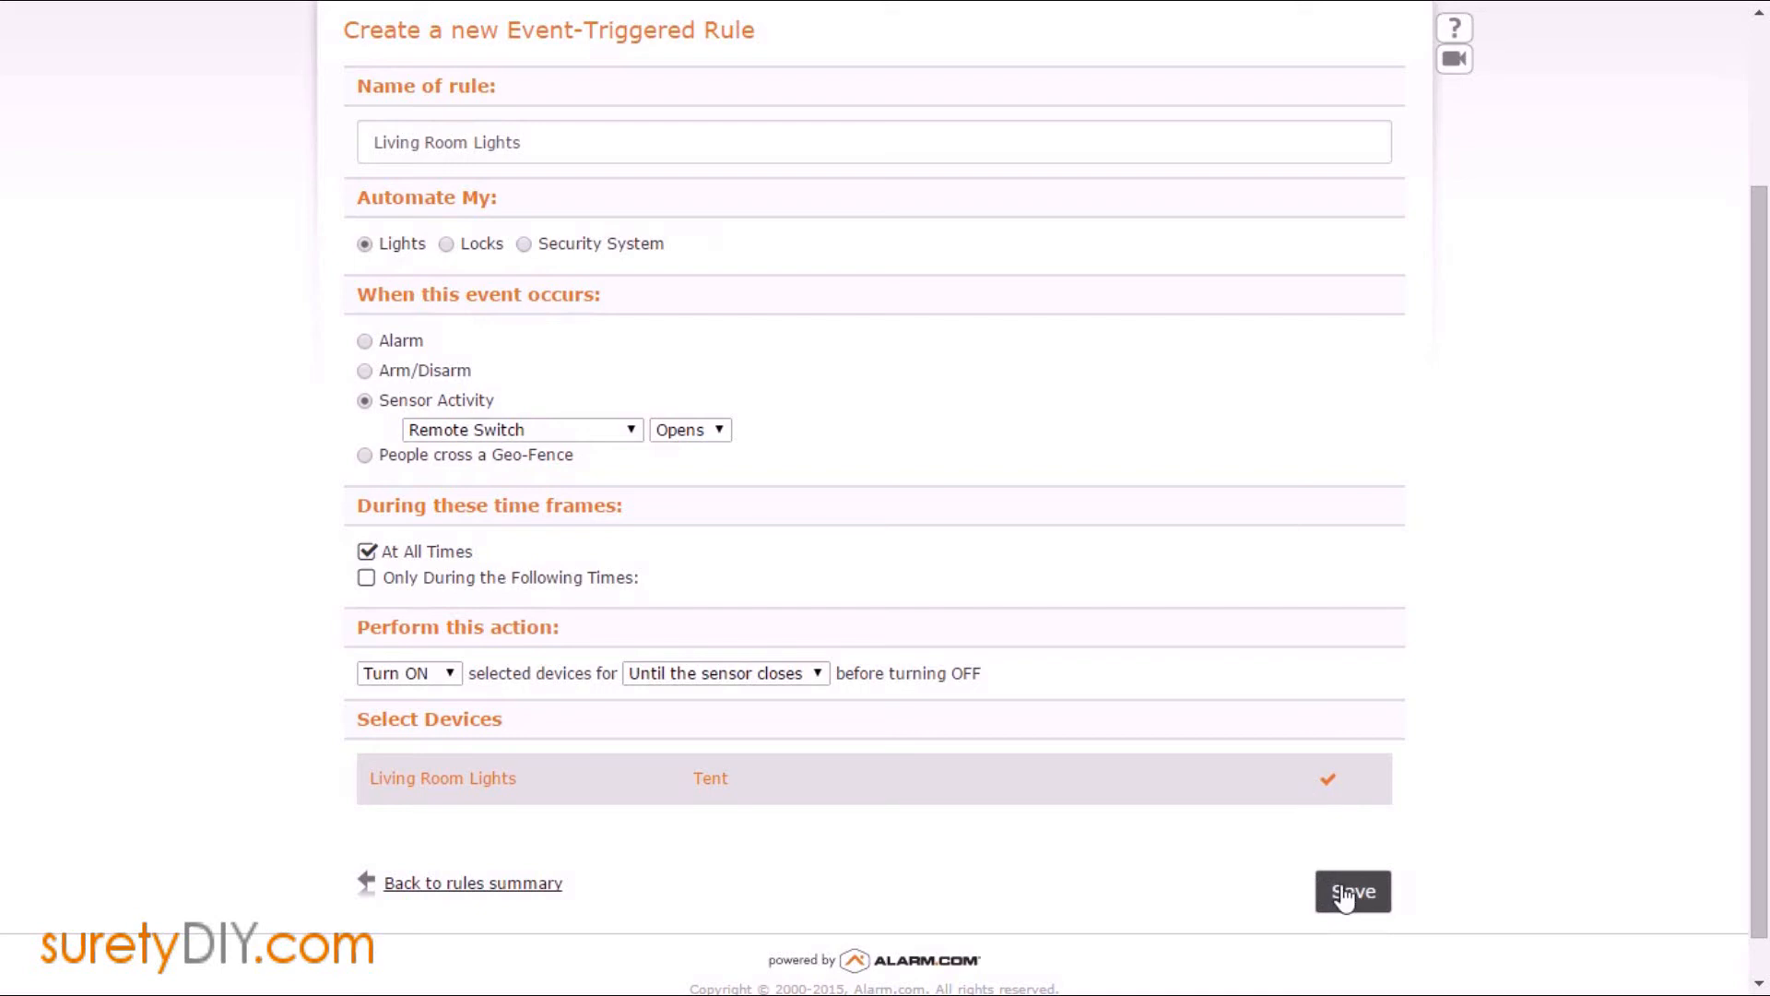
{"action": "left_click", "coordinate": [1351, 890]}
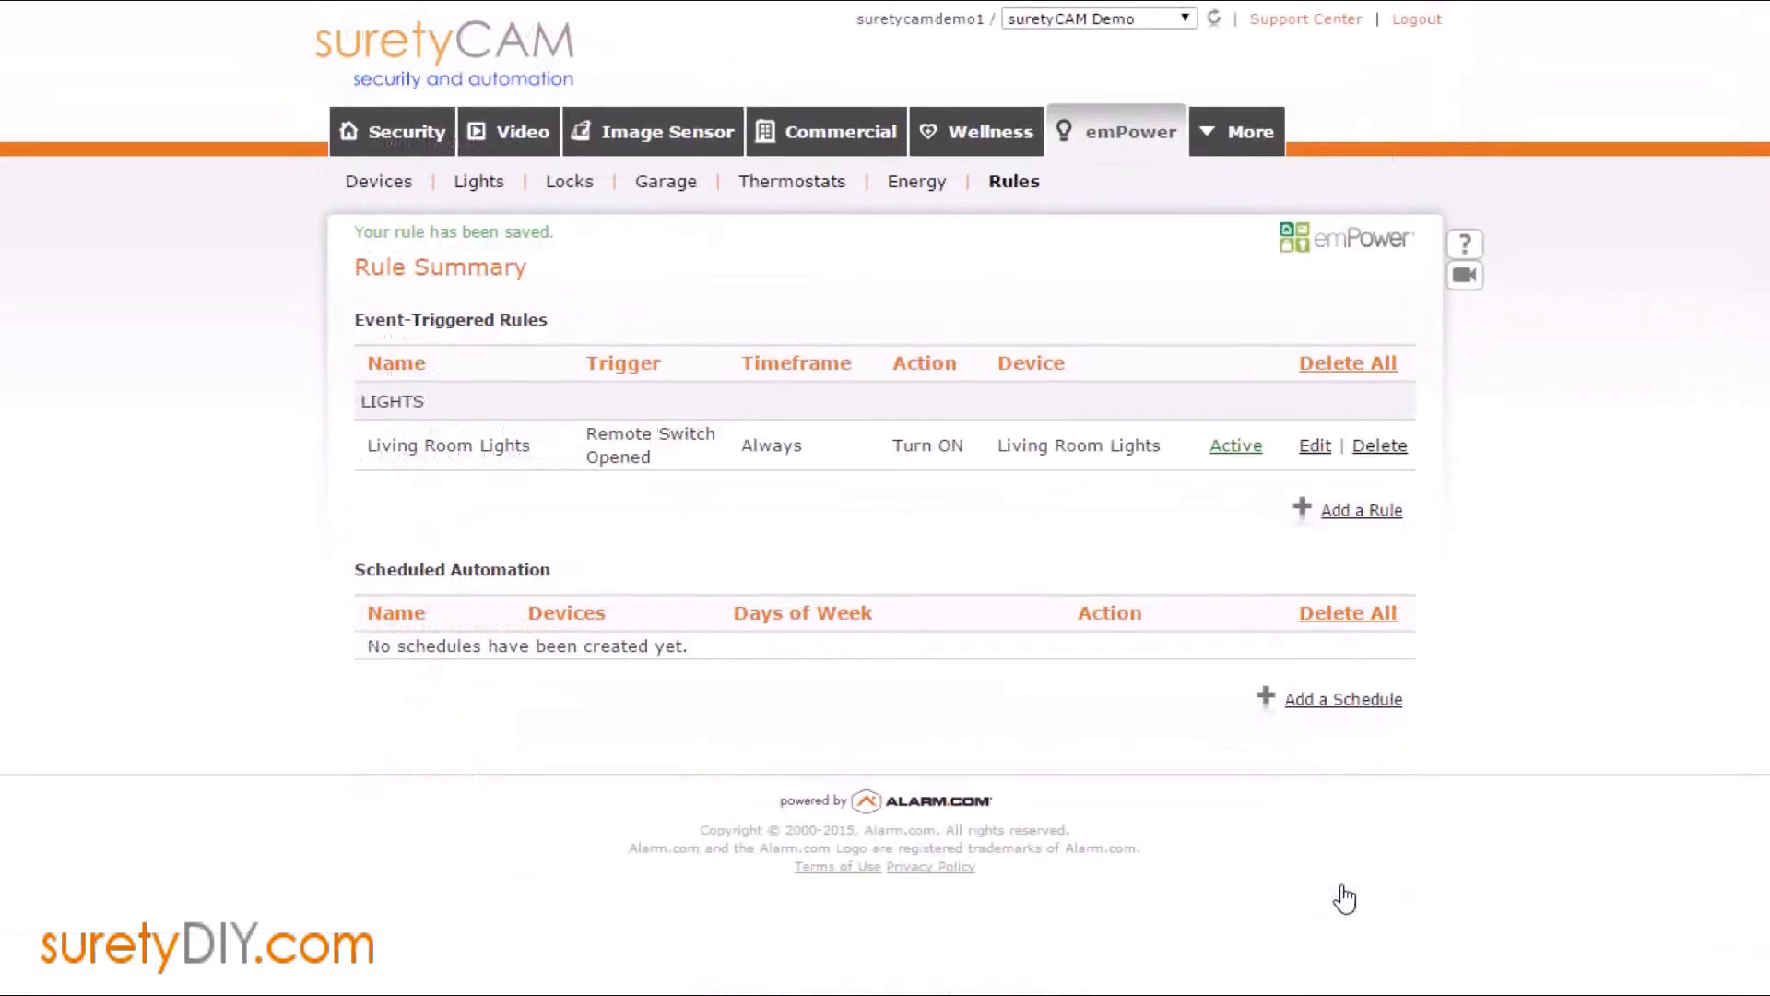